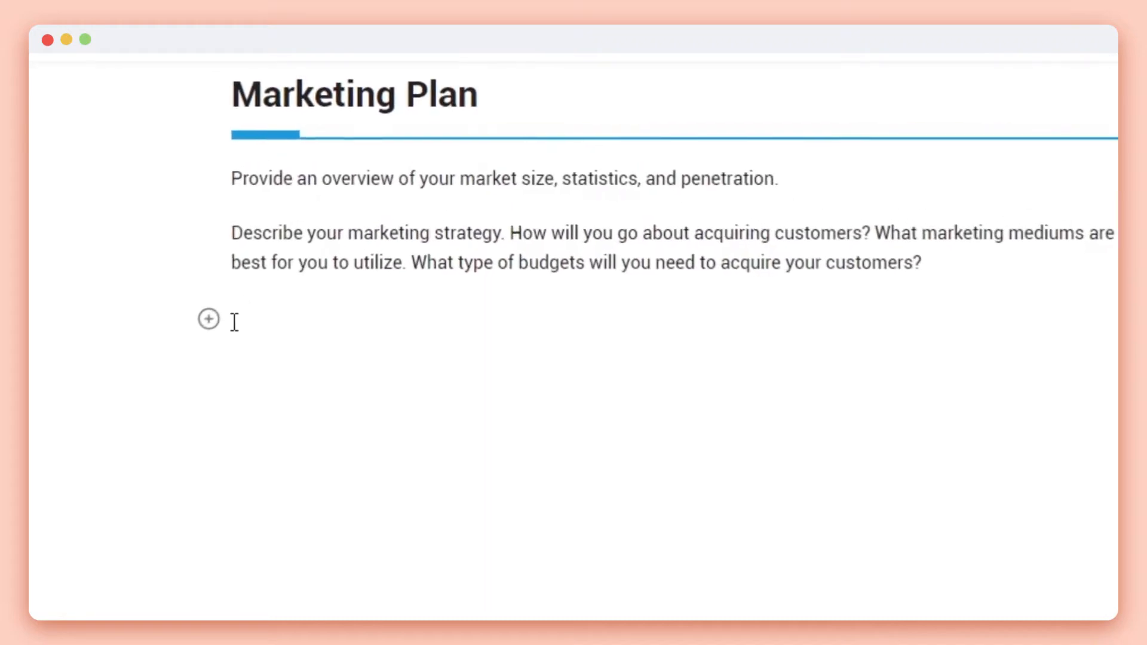
Insert the Search-Driven Analytics demo image via Image / File on the empty line below the marketing paragraph.
left_click(208, 320)
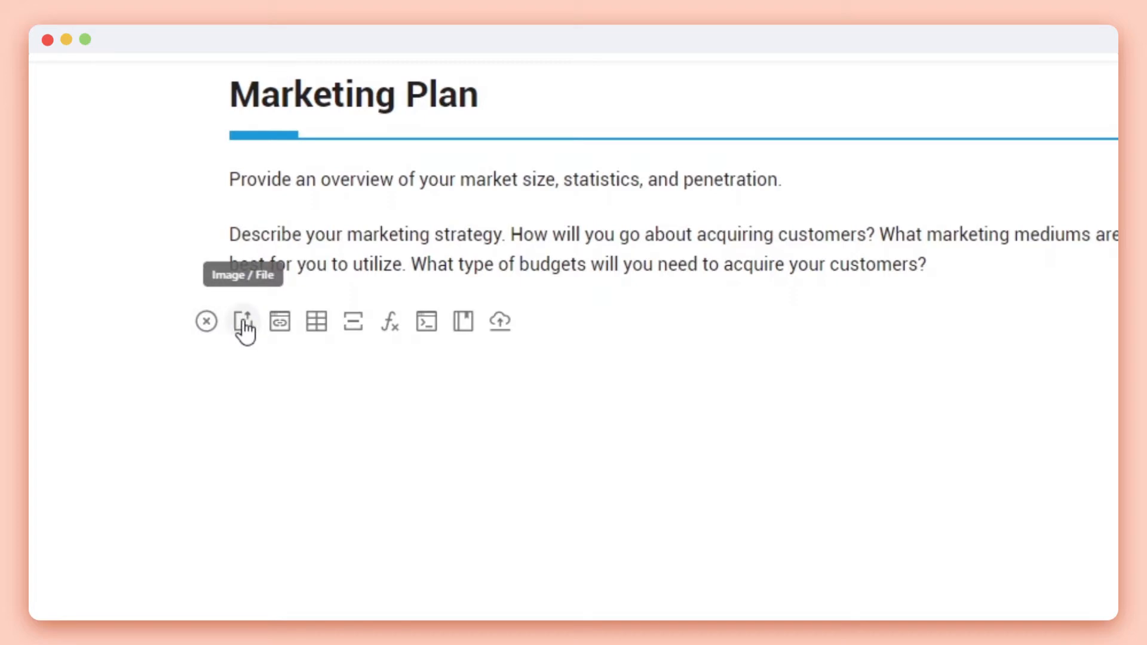
left_click(245, 322)
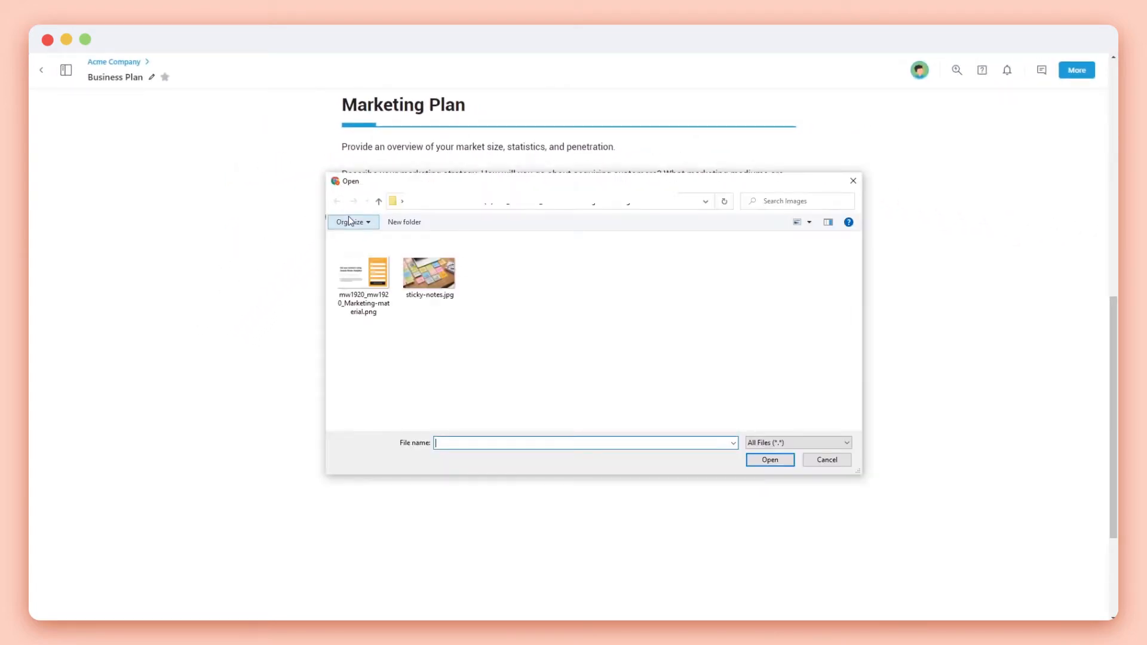
left_click(363, 273)
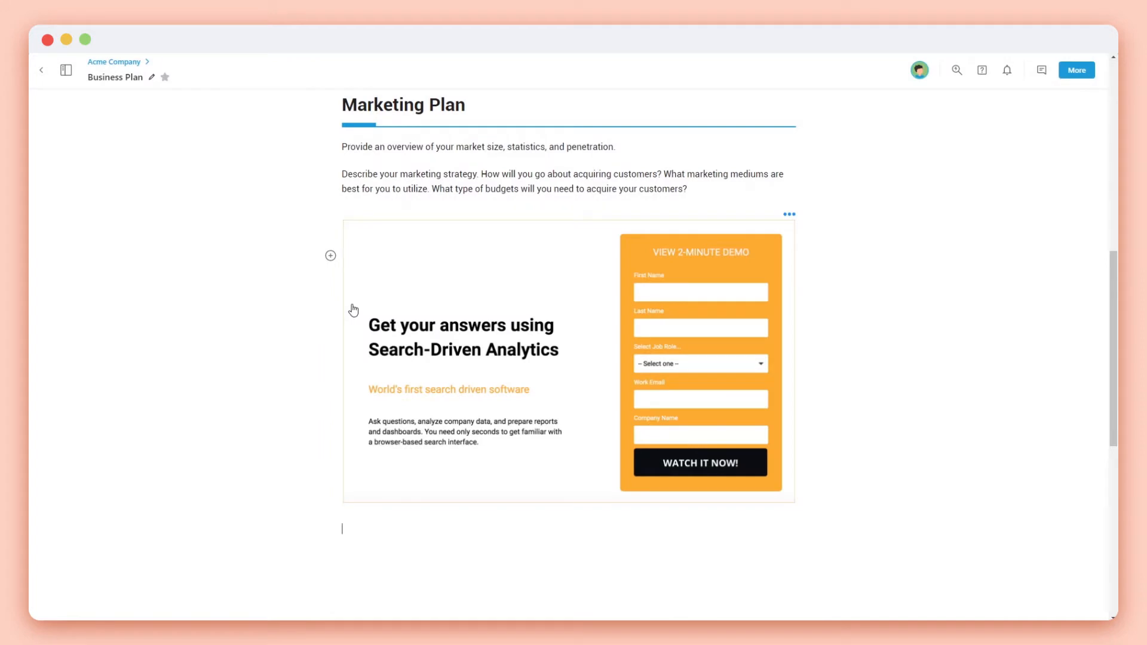
Cycle the demo image through full-width, left and right layouts, ending small and right-aligned.
left_click(789, 213)
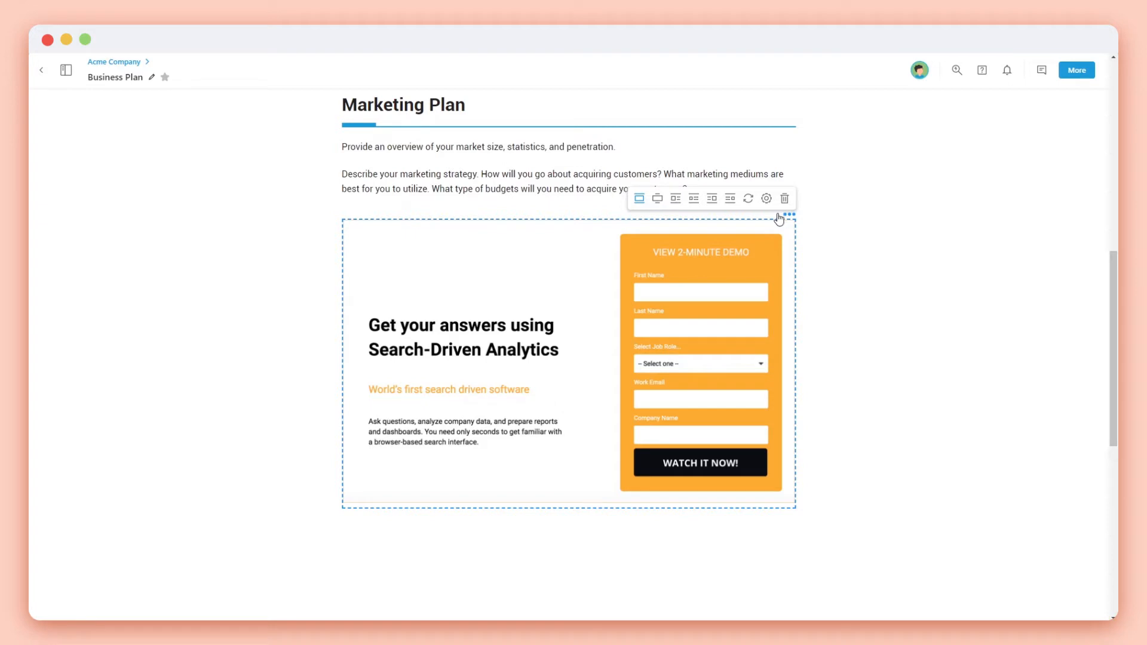
left_click(657, 199)
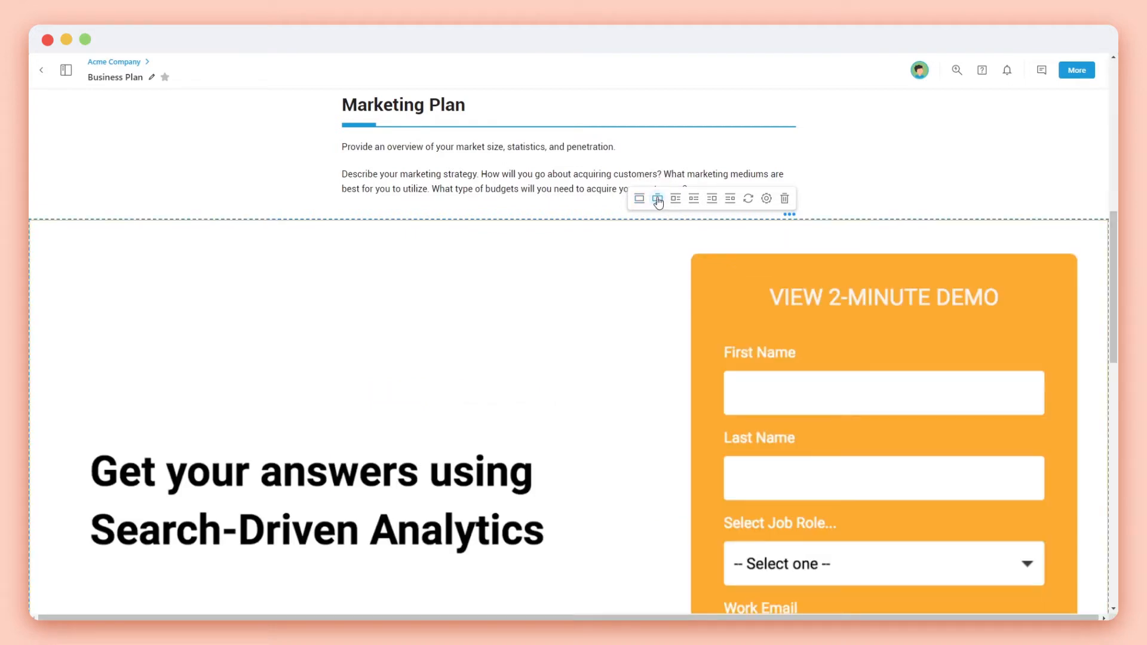
left_click(673, 198)
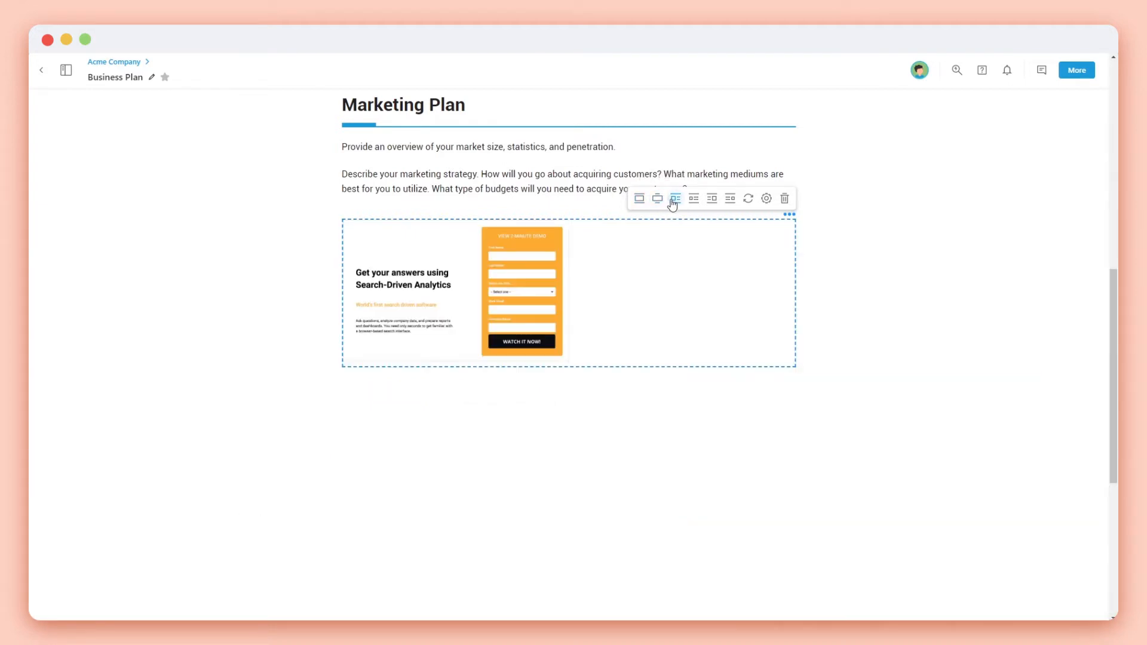
left_click(693, 198)
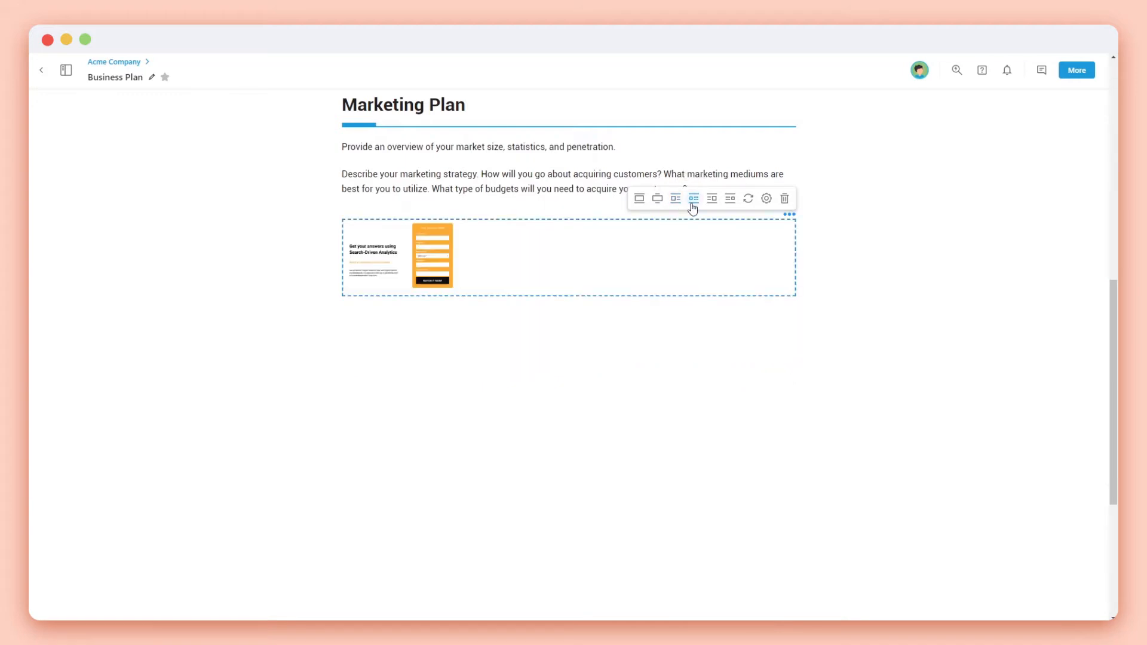
left_click(710, 198)
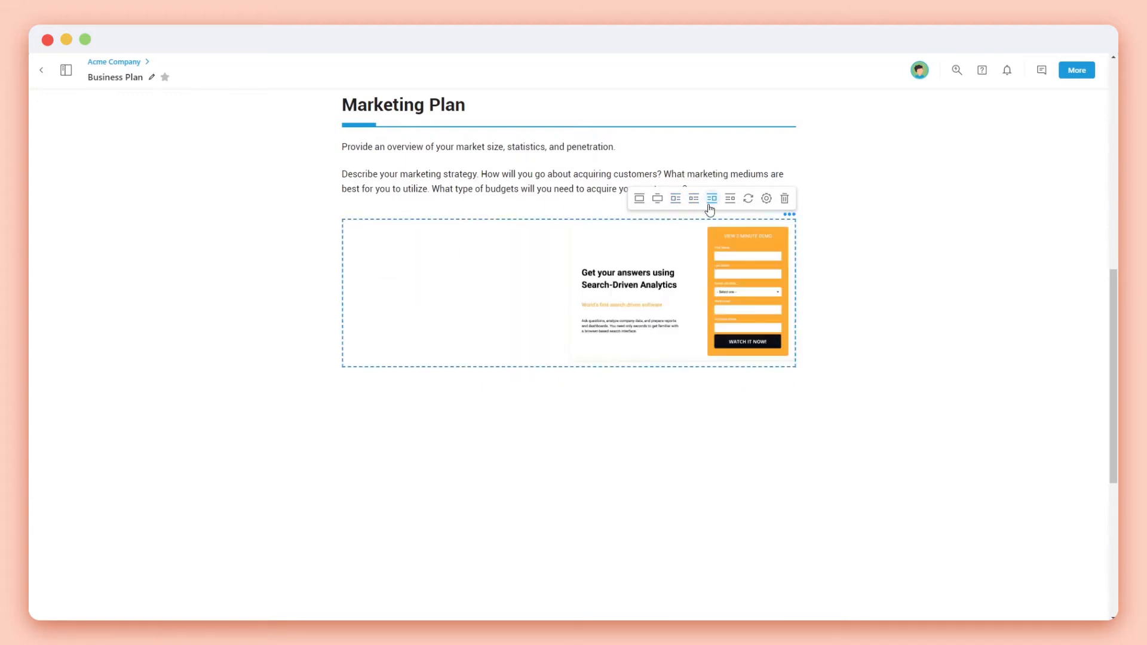
left_click(728, 199)
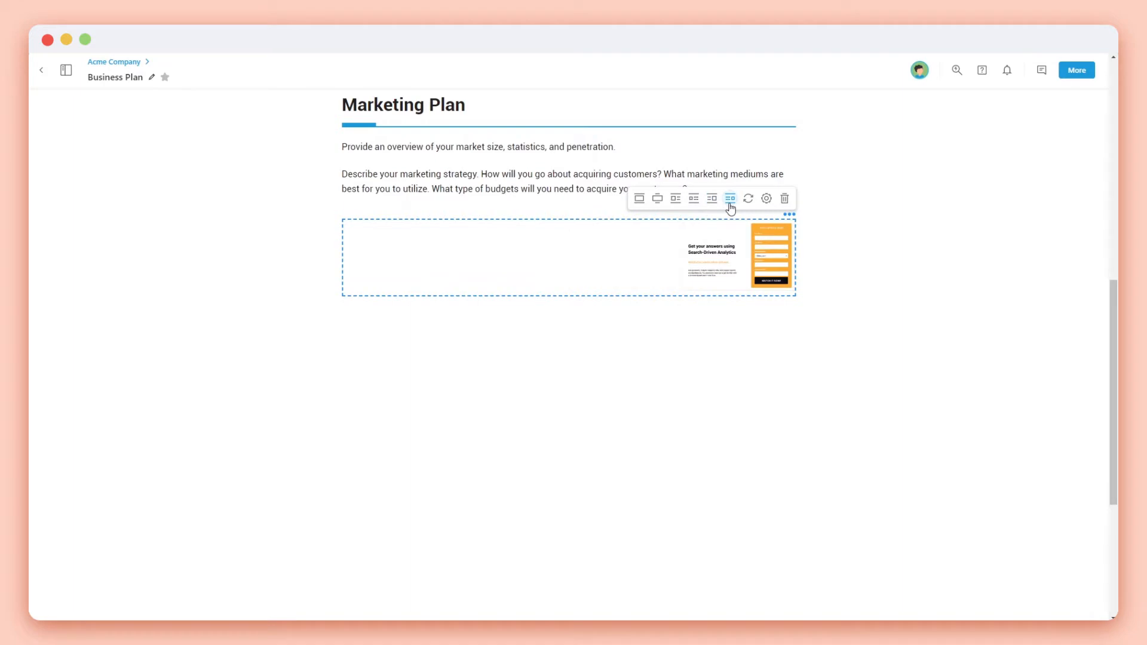
Swap in sticky-notes.jpg and save caption headline "State your business's mission." with its description.
left_click(728, 197)
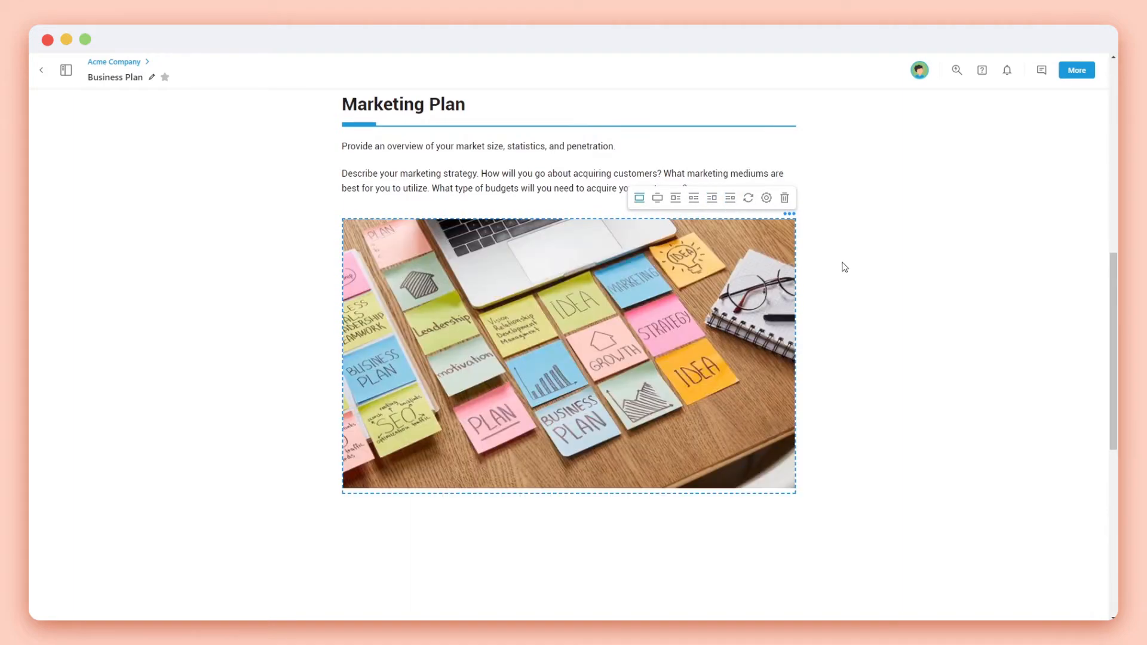
left_click(766, 198)
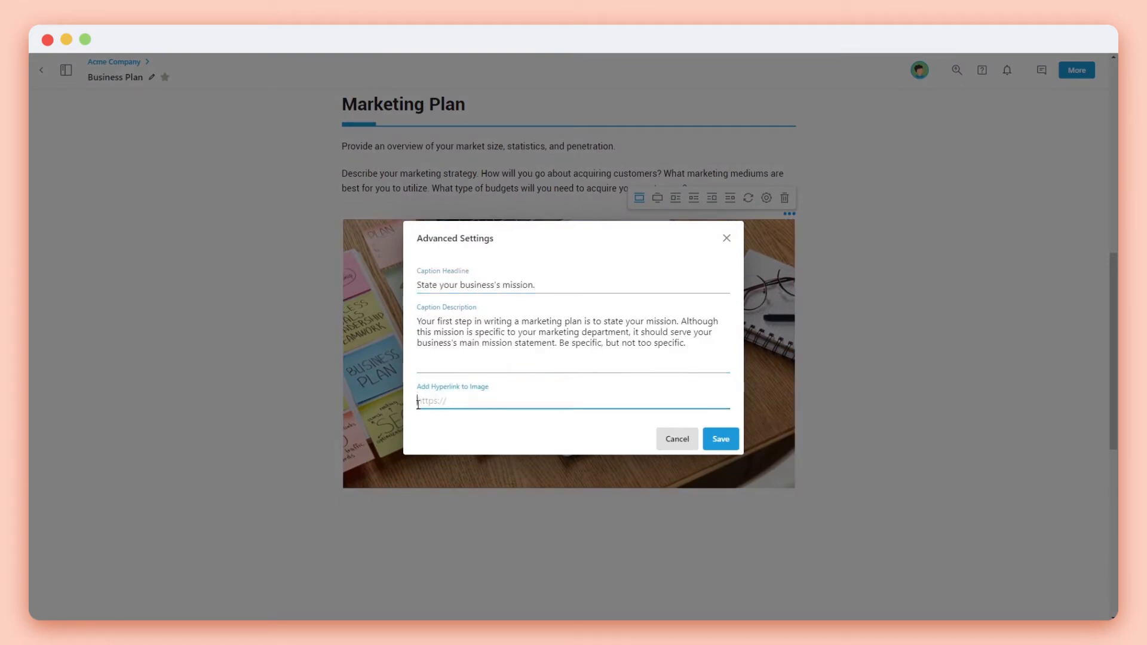
left_click(719, 438)
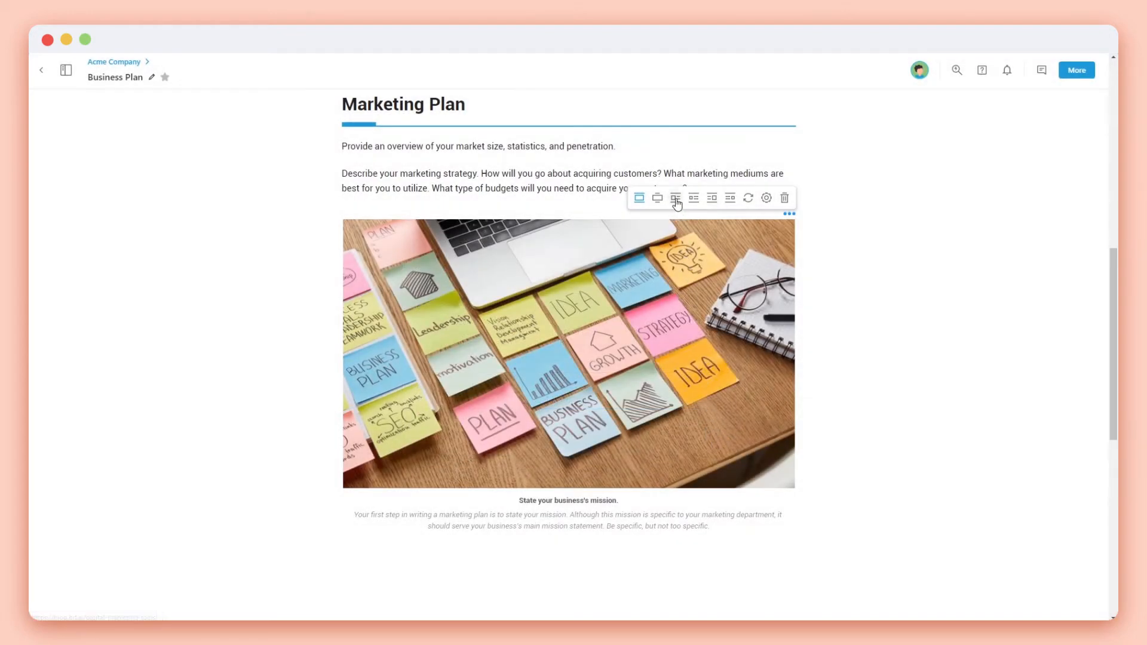
Set the sticky-notes photo to Right (50%) beside its caption and bring up the Unsplash picker.
left_click(675, 197)
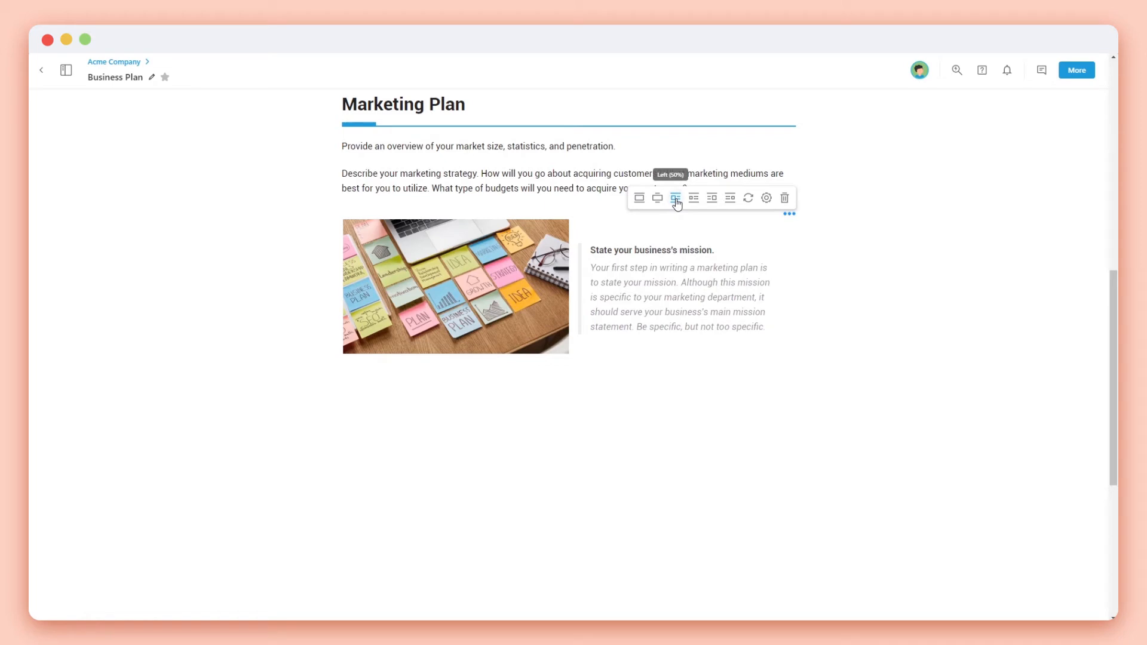
left_click(711, 197)
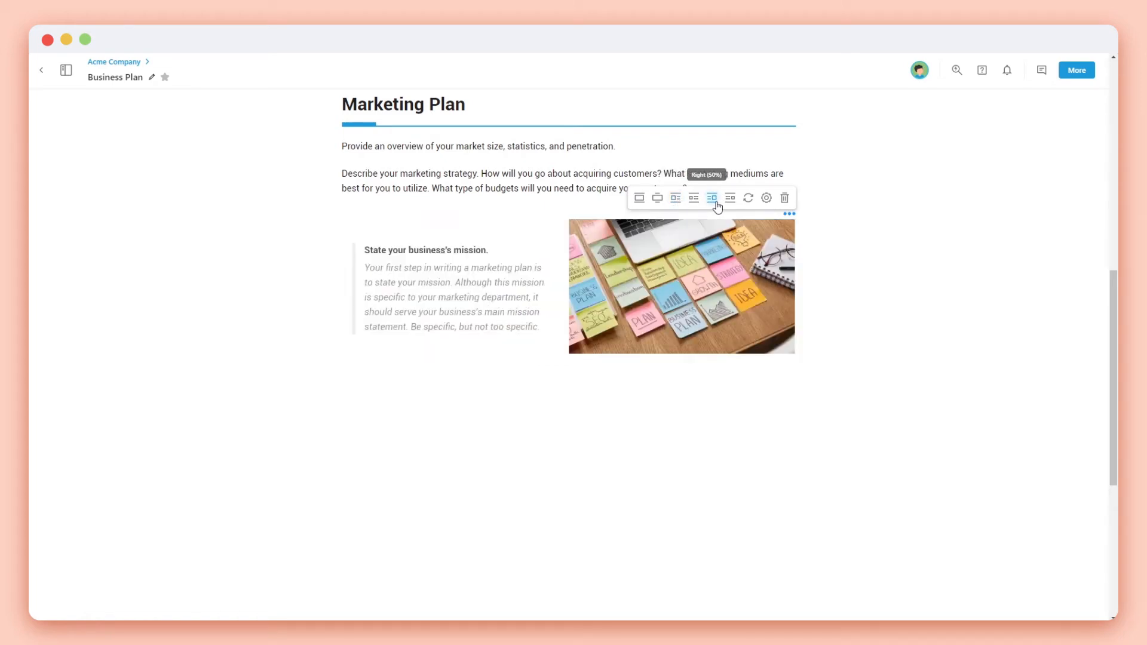
left_click(674, 197)
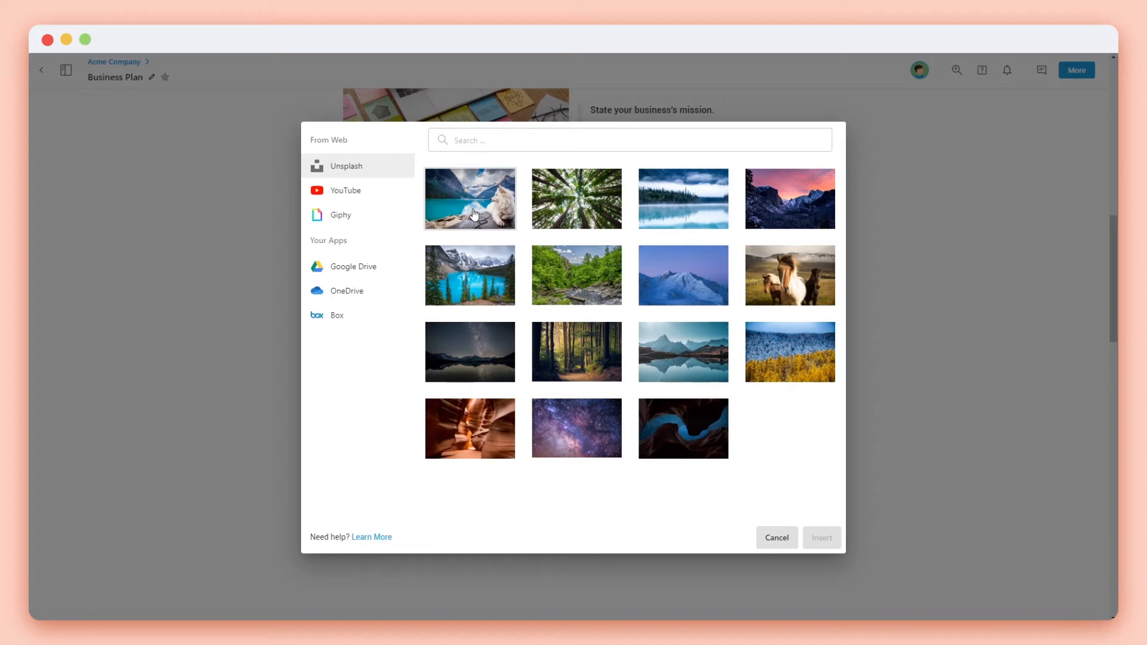
Close the picker, start a Cloud Import block below and search Unsplash for 'marketing'.
left_click(775, 536)
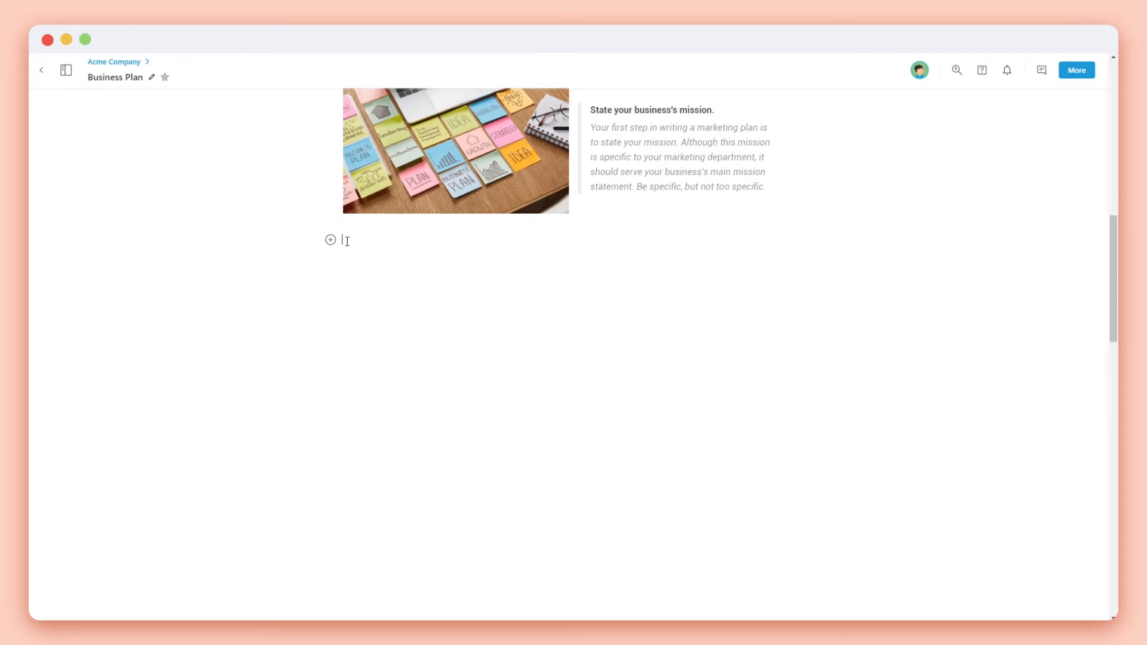
left_click(330, 240)
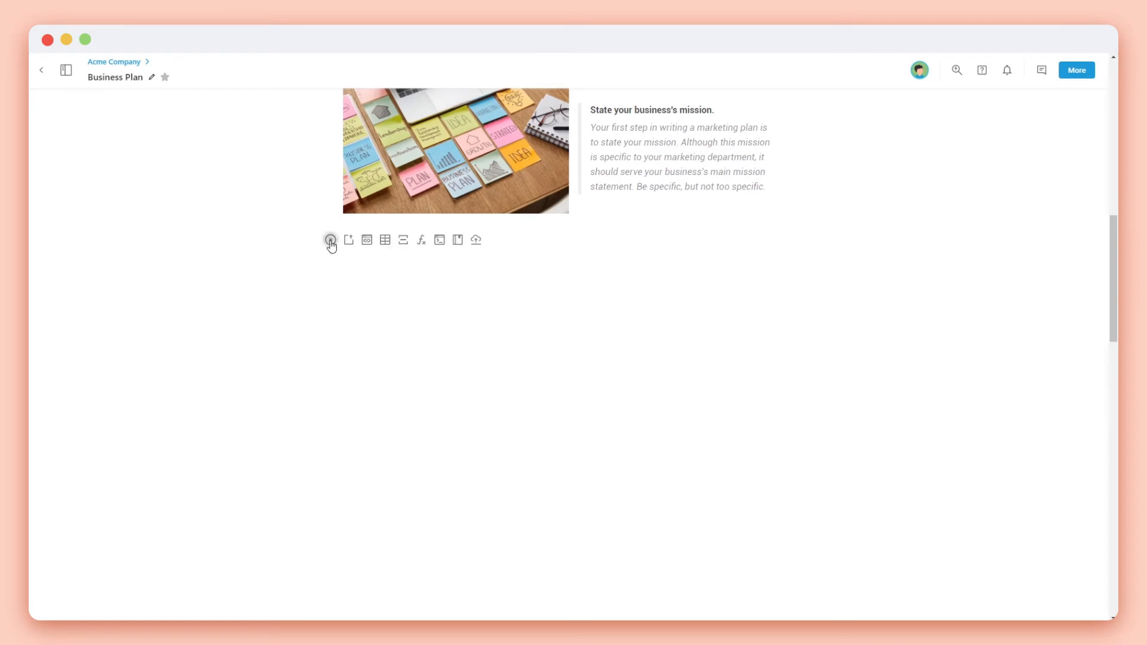
mouse_move(474, 240)
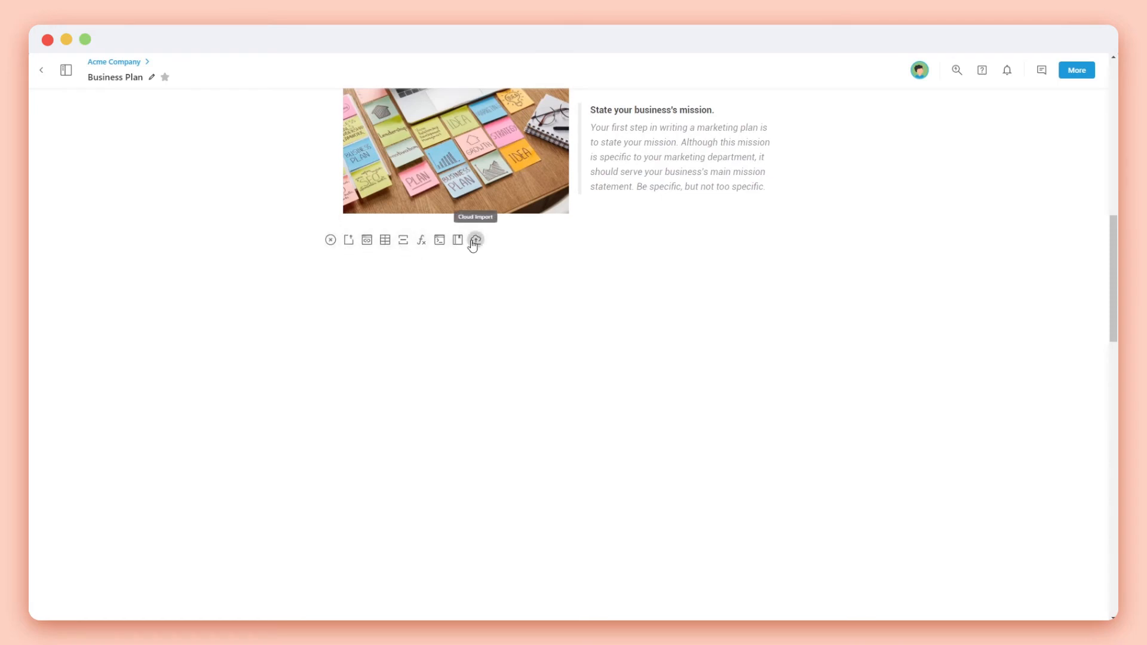
left_click(474, 239)
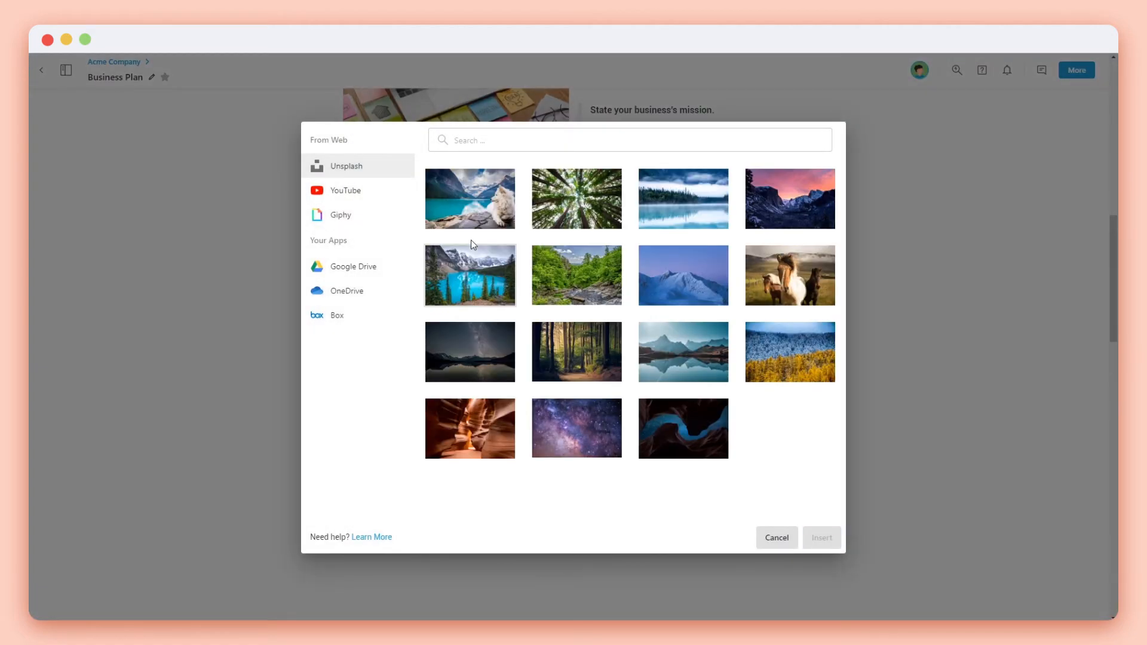
type("m")
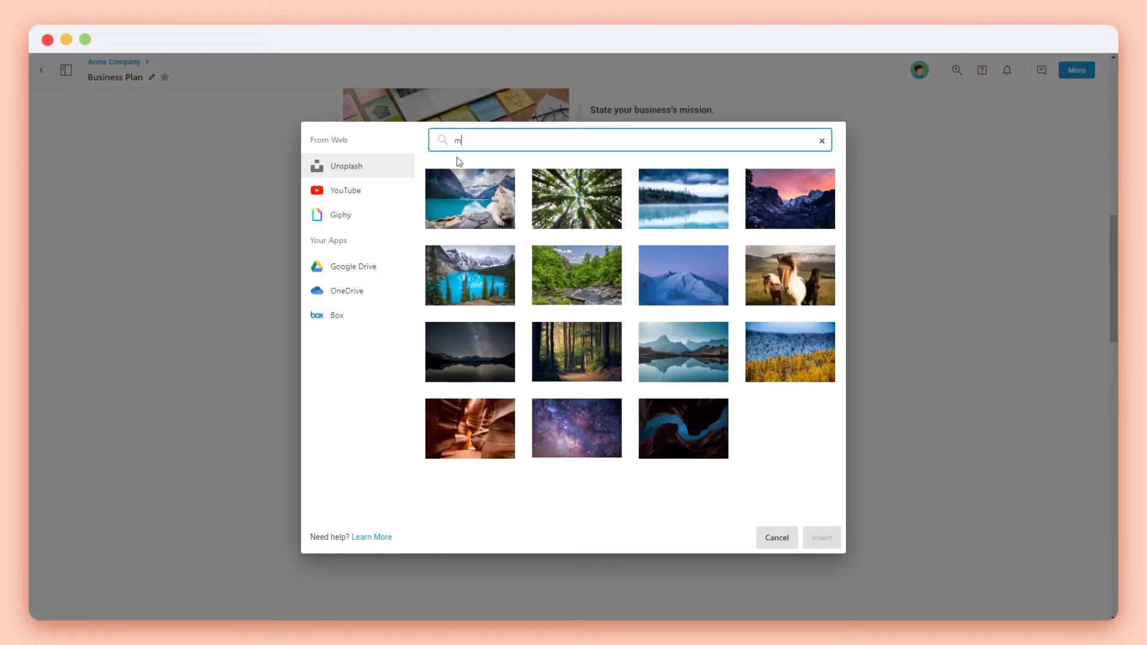
type("arketing")
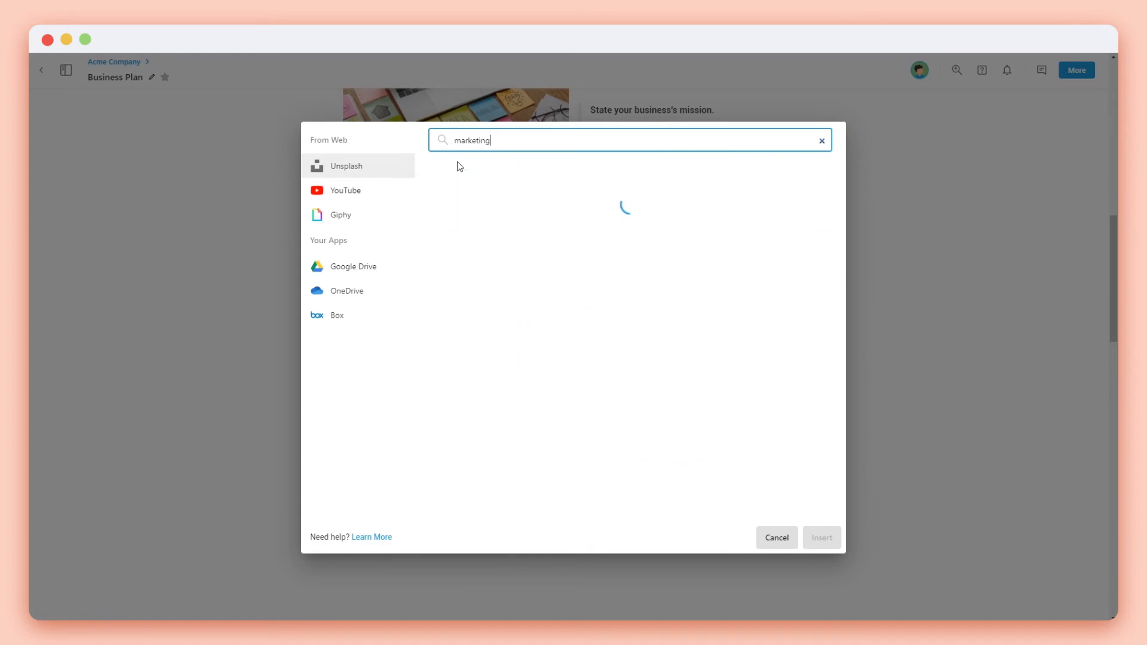
Browse the Giphy brain GIF, return to Unsplash and insert the first marketing photo.
left_click(340, 214)
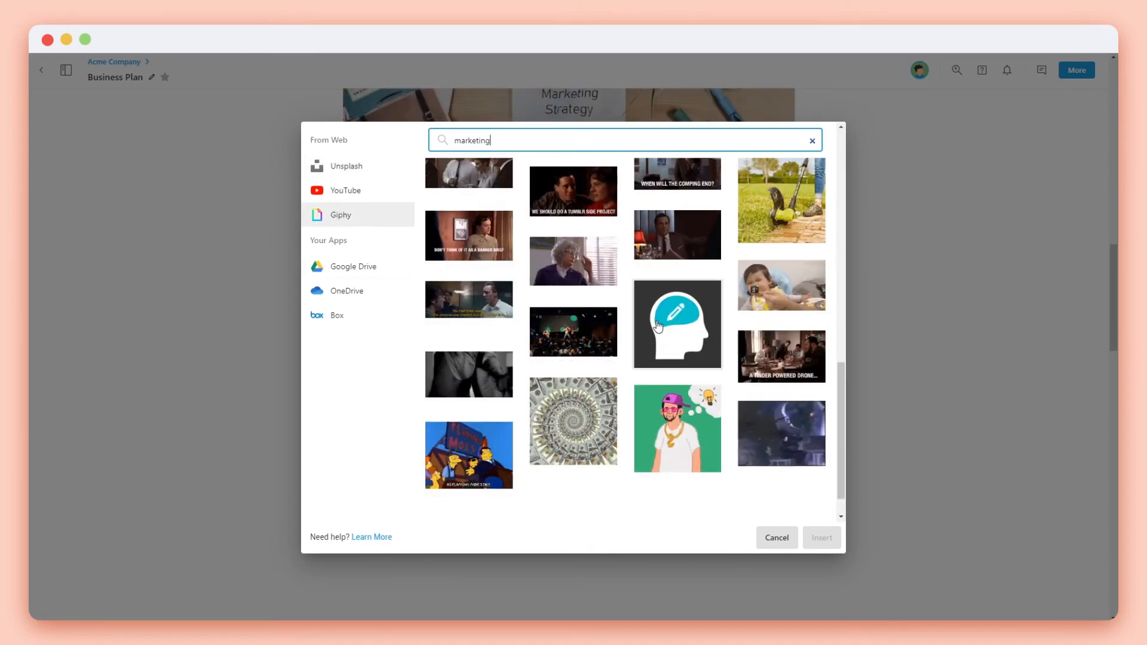
left_click(676, 324)
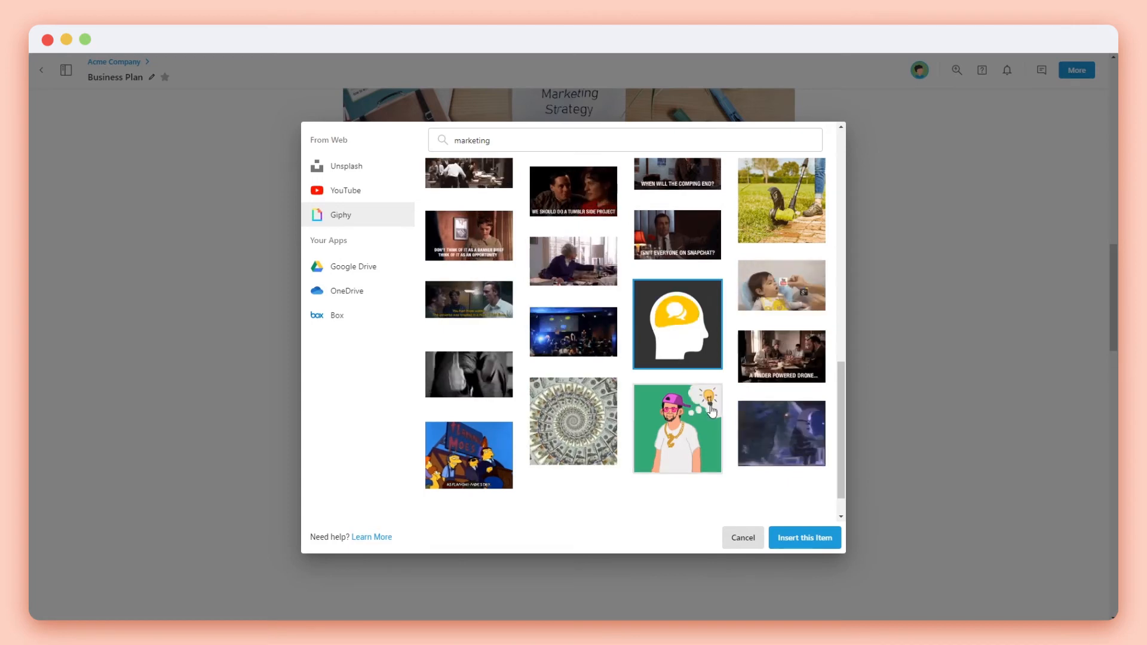
left_click(346, 166)
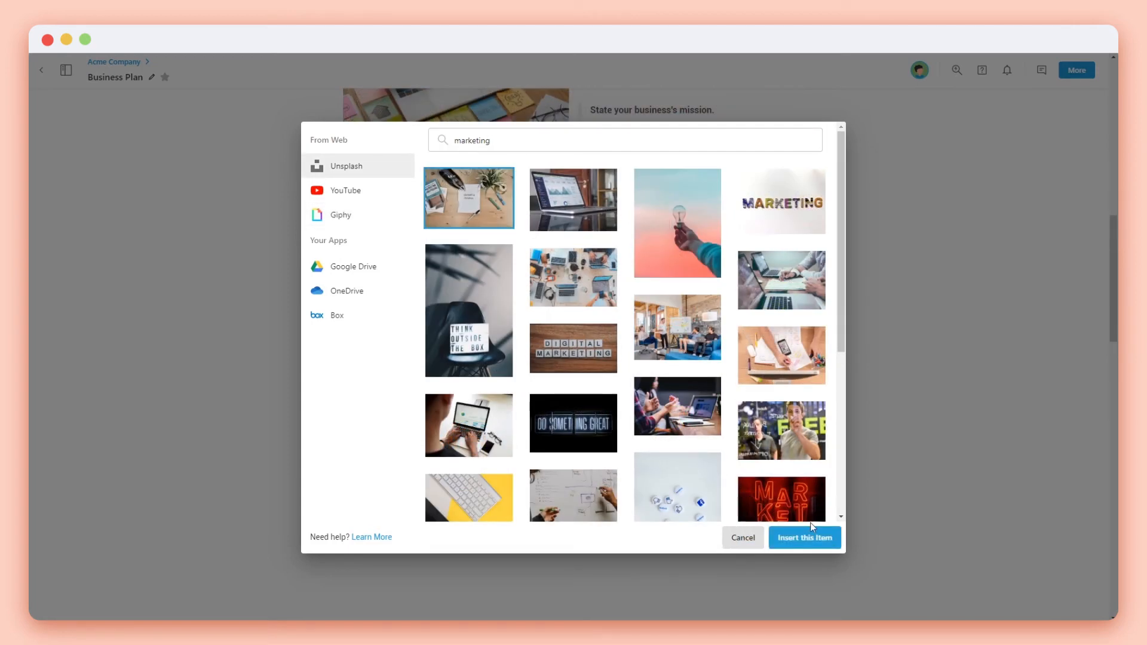
left_click(804, 537)
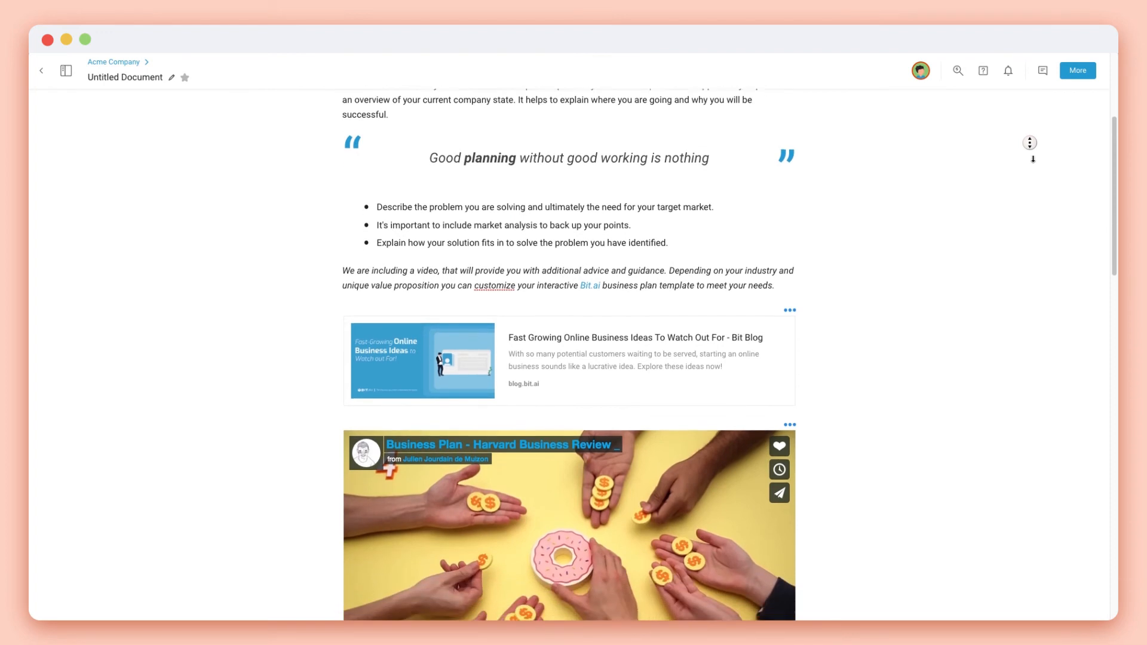
scroll("down", 3)
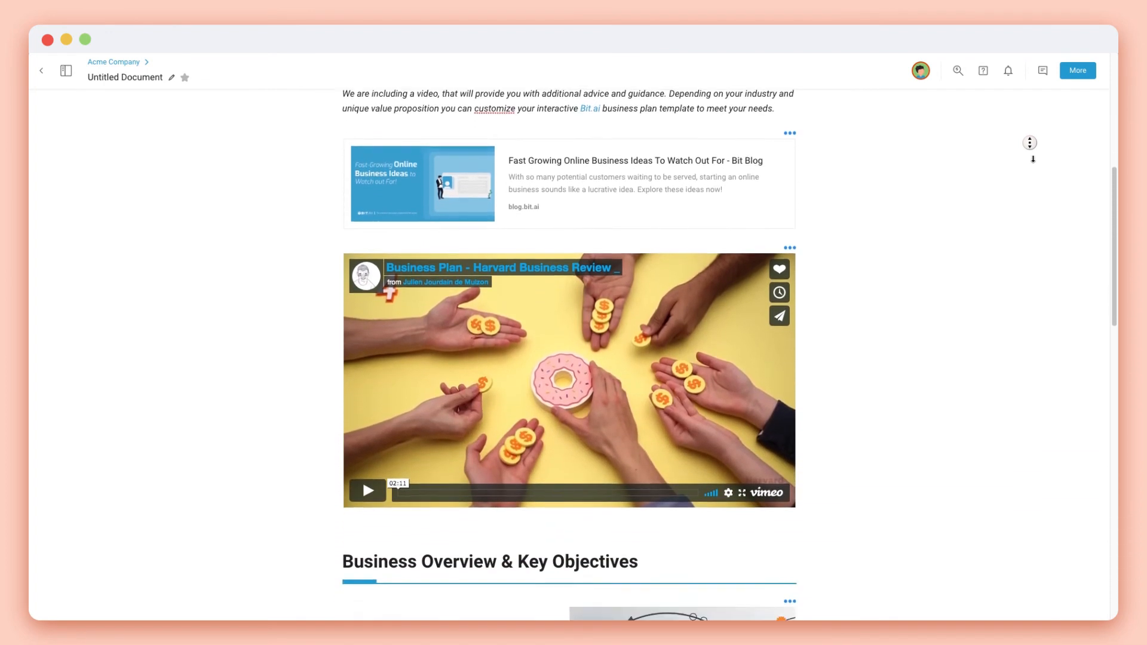
scroll("down", 3)
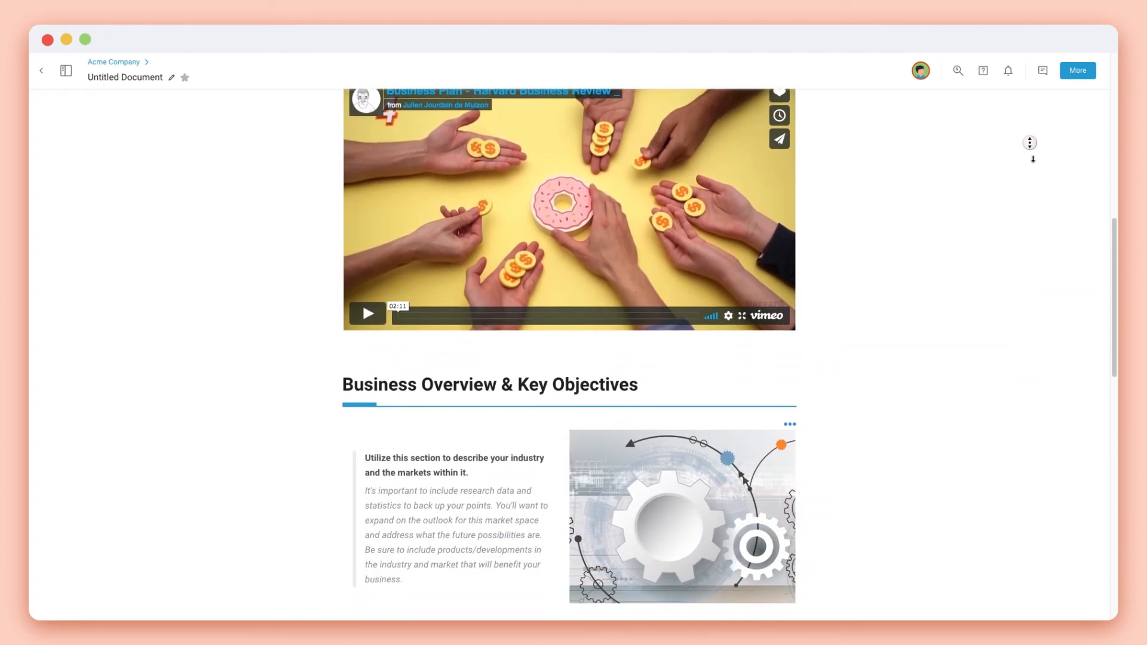
scroll("down", 3)
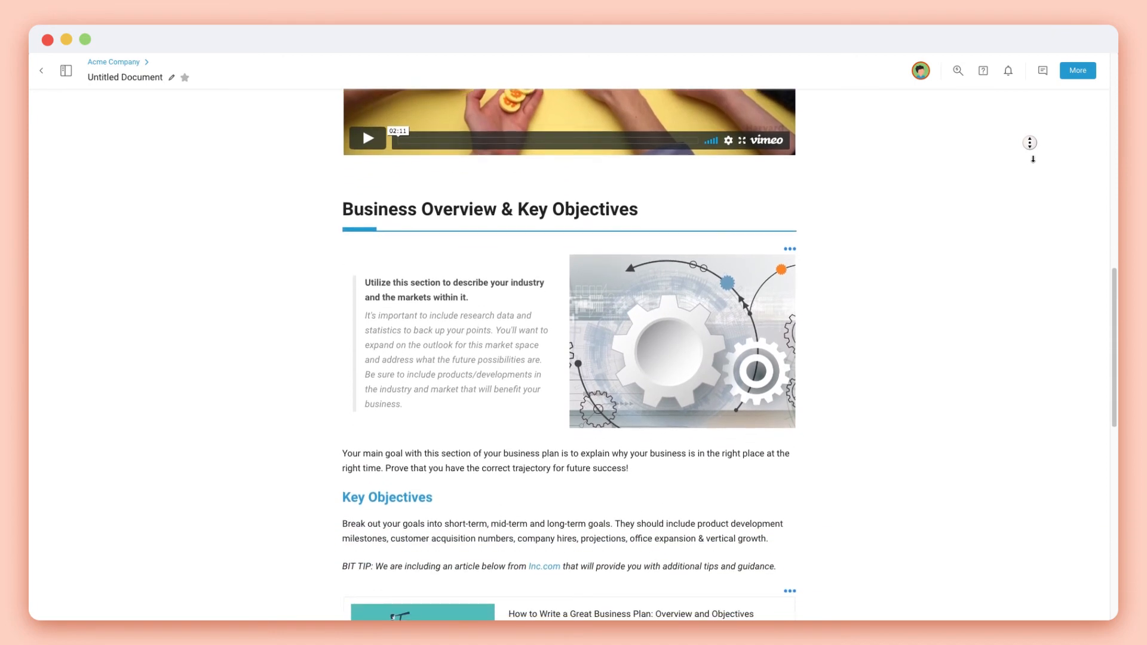
scroll("down", 3)
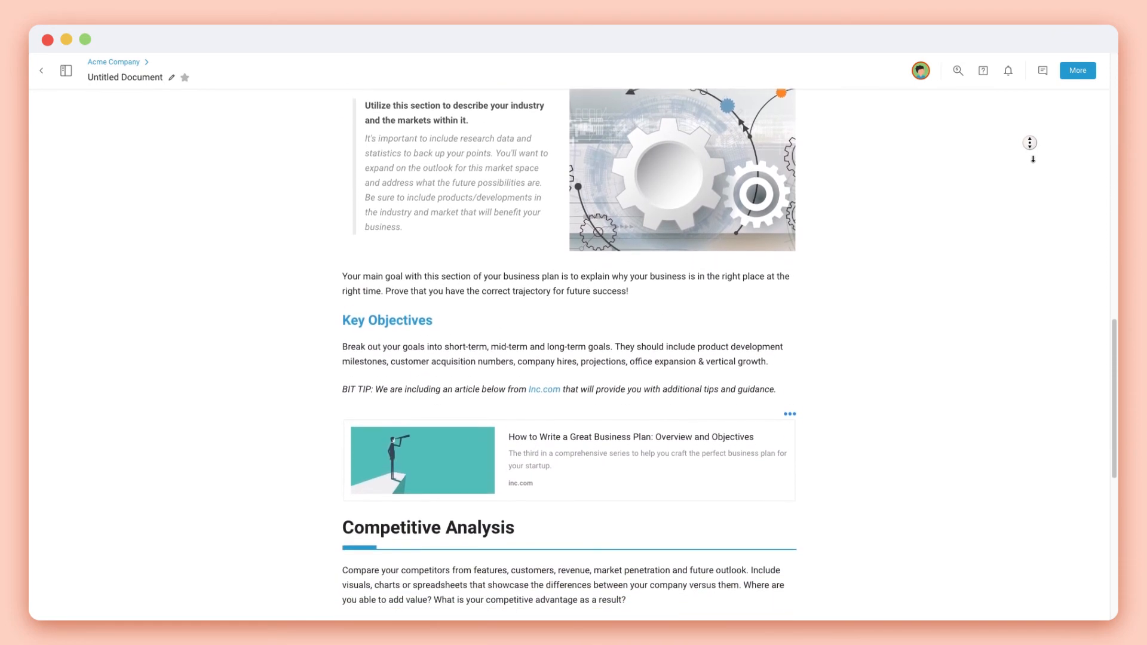
scroll("down", 3)
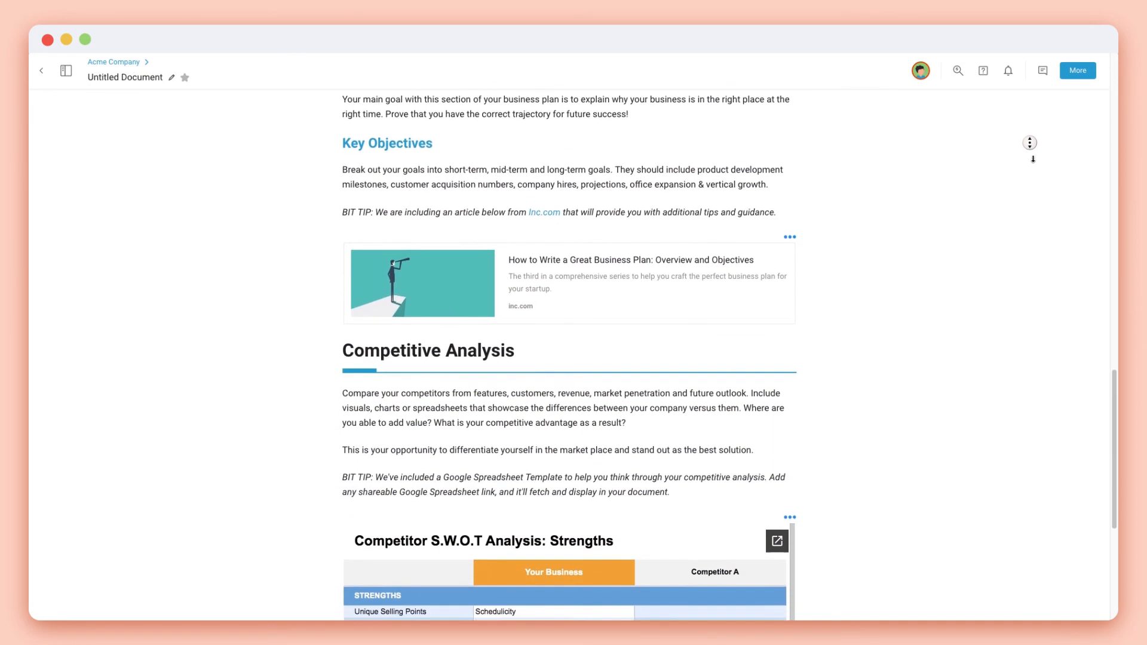
scroll("down", 3)
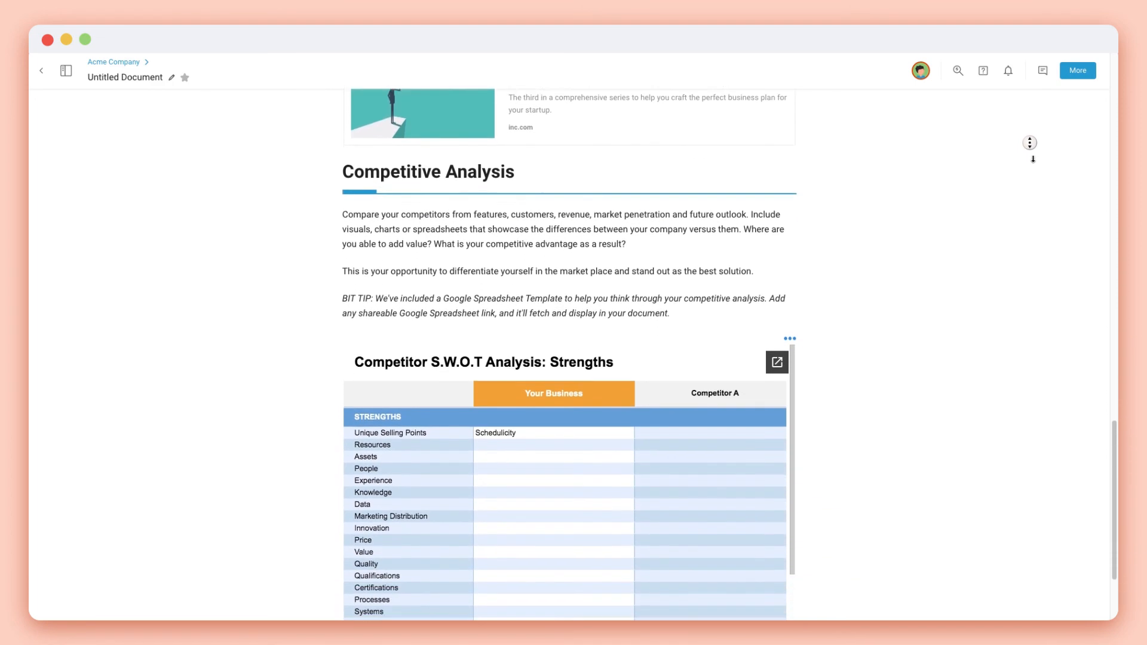
scroll("down", 3)
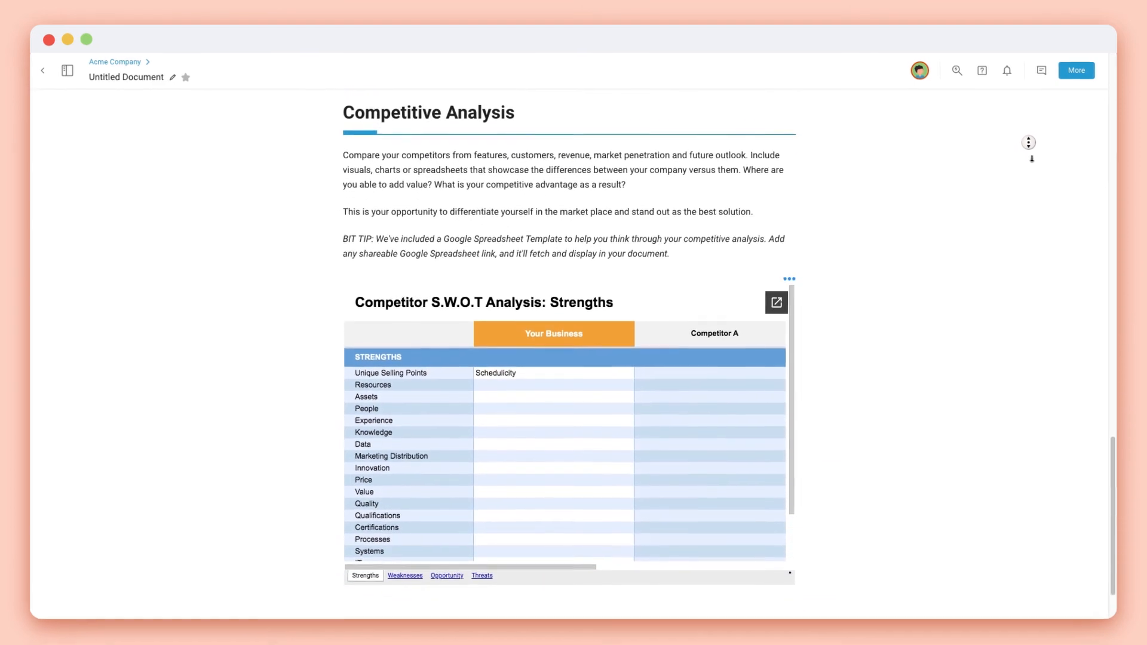